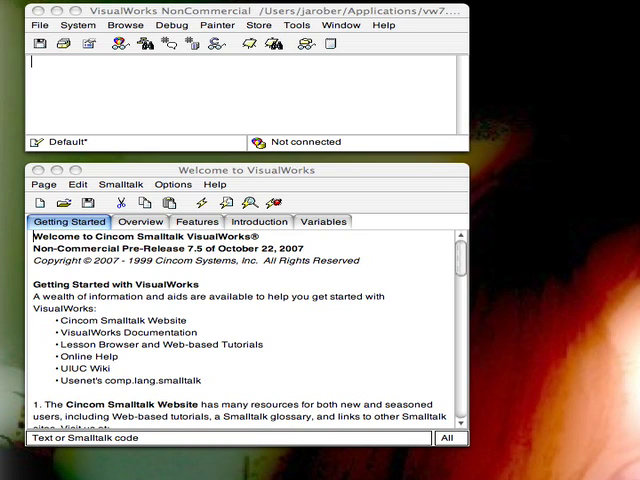
mouse_move(192, 338)
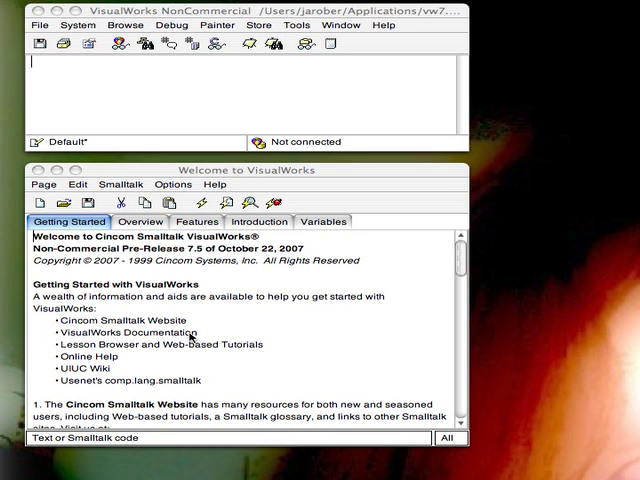
- Scroll the Cincom Smalltalk blog and follow the Basic Introduction link under Screencasts by topic
scroll("down", 3)
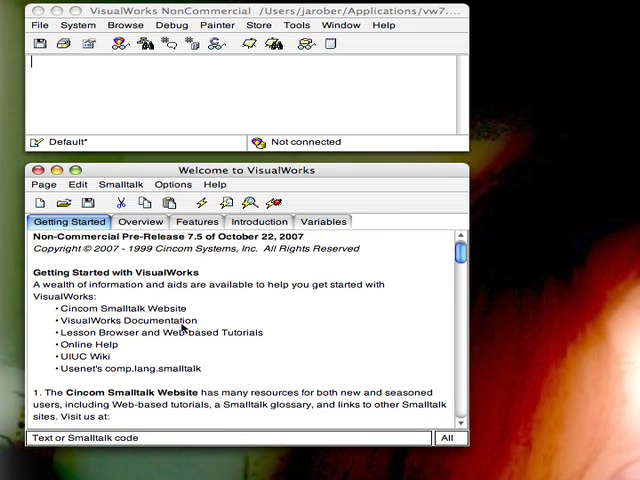
scroll("down", 3)
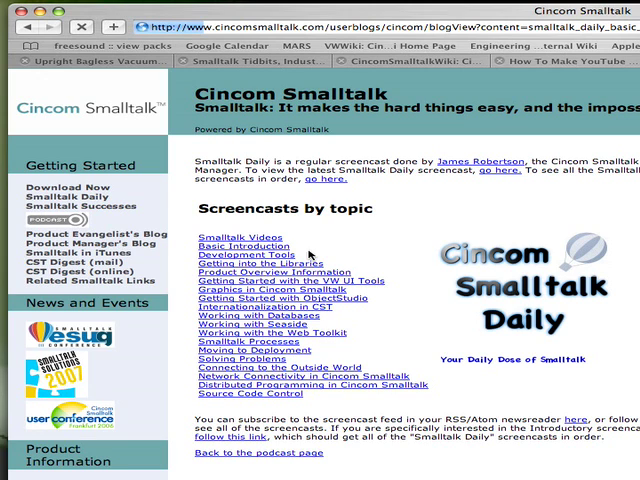
left_click(252, 246)
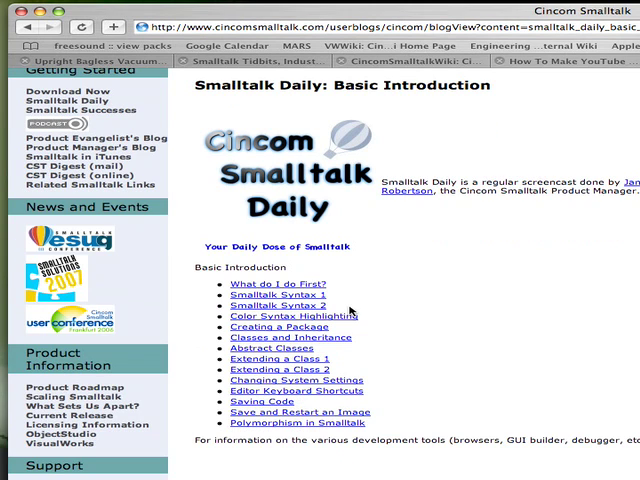
mouse_move(396, 308)
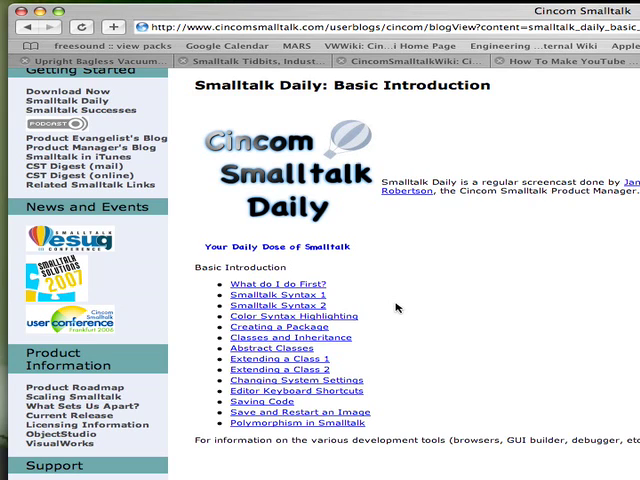
mouse_move(136, 102)
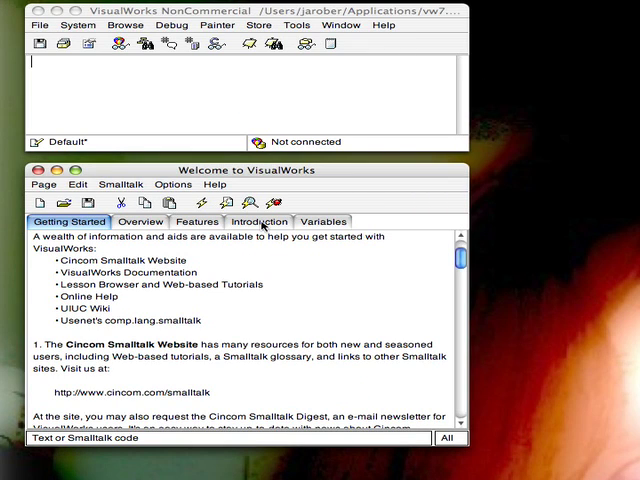
- Show the Introduction tutorial in the Welcome workspace and scroll to the 'abc' asUppercase example
left_click(260, 220)
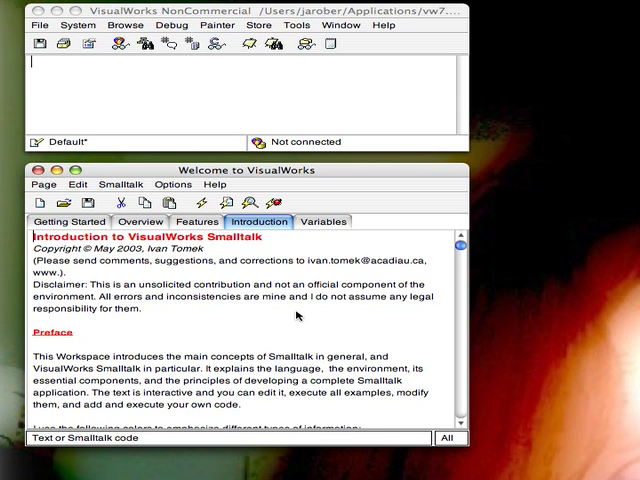
scroll("down", 3)
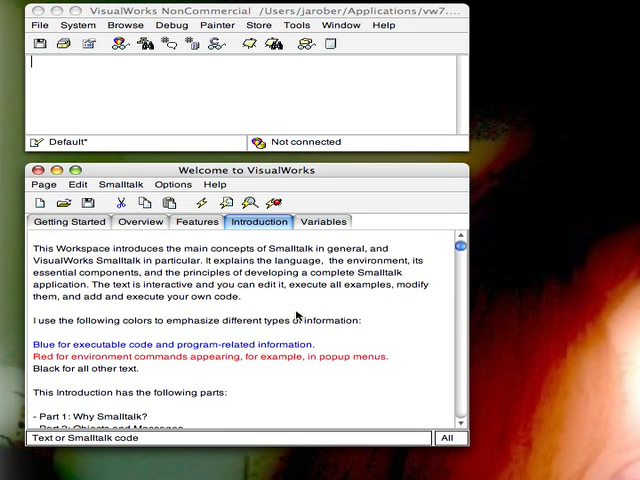
scroll("down", 3)
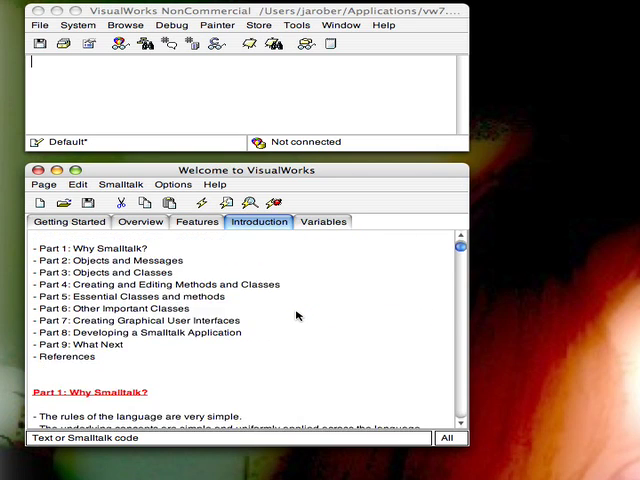
scroll("down", 3)
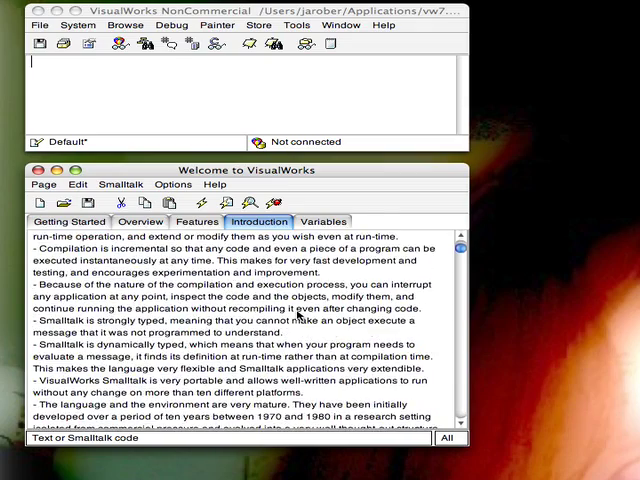
scroll("down", 3)
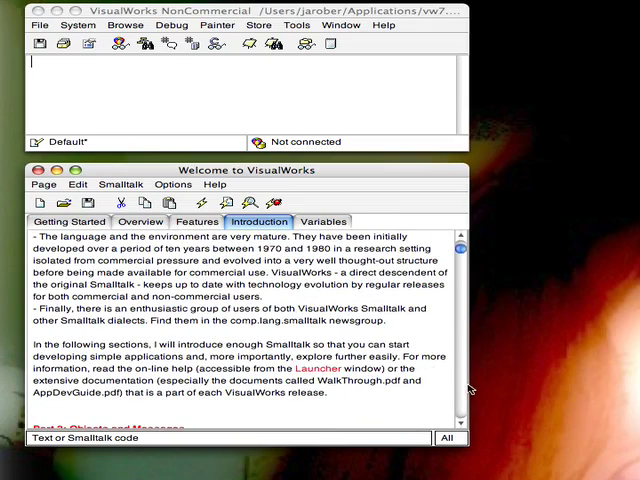
scroll("down", 3)
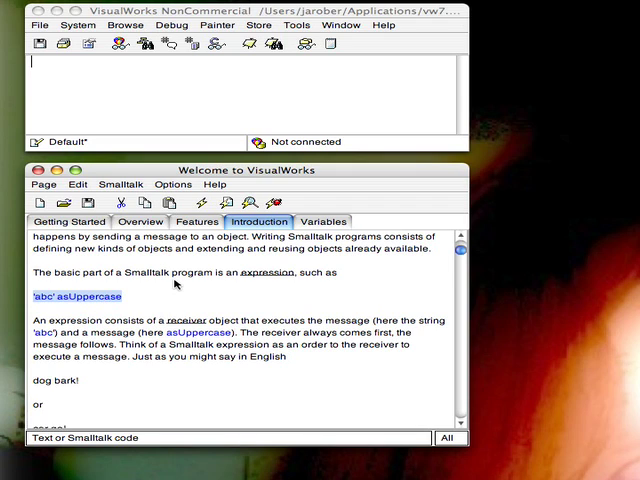
- Print it on 'abc' asUppercase to show 'ABC', then Inspect it to open a ByteString inspector
right_click(190, 284)
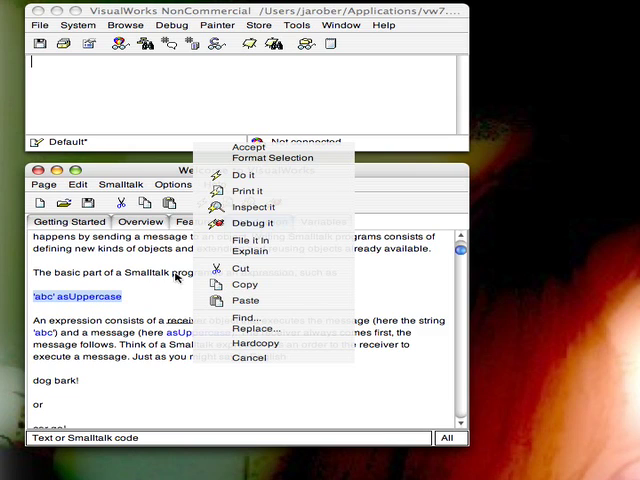
left_click(244, 176)
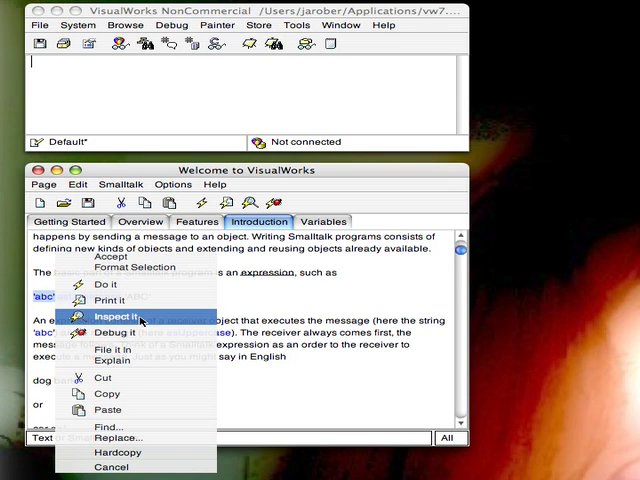
left_click(114, 316)
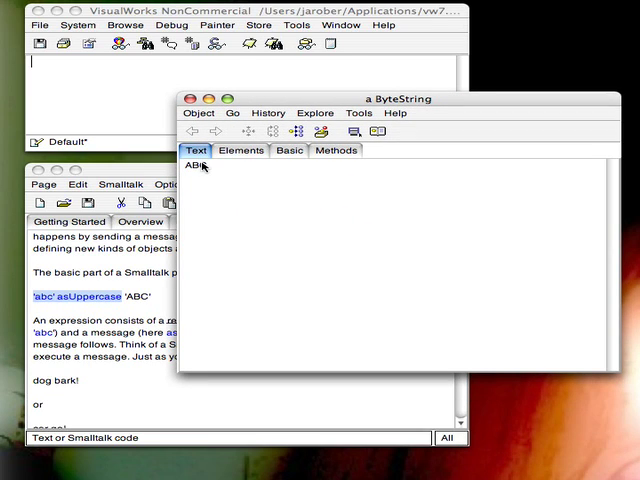
- Browse the 'ABC' string's Elements, Basic and Methods views in the inspector, then close it
left_click(240, 150)
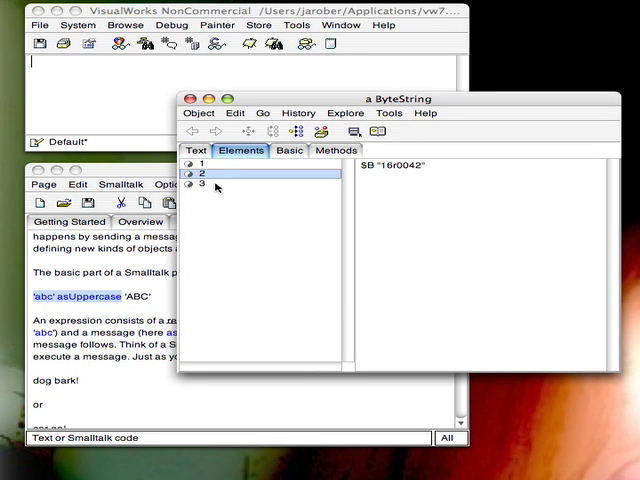
left_click(288, 150)
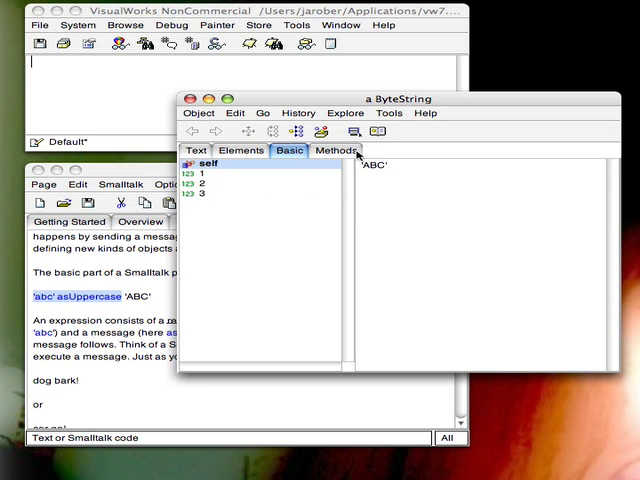
left_click(336, 152)
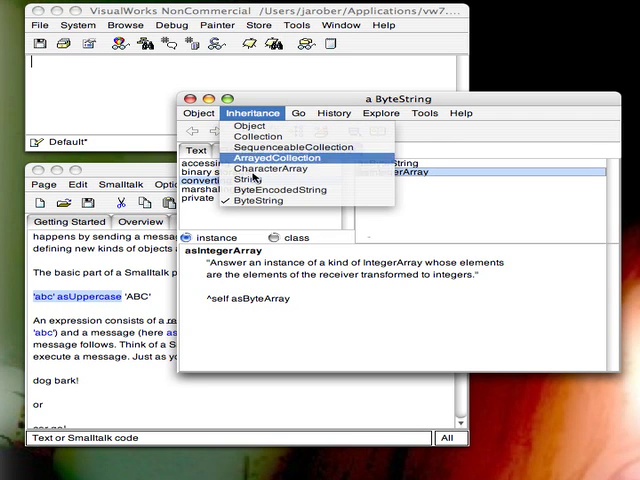
mouse_move(252, 180)
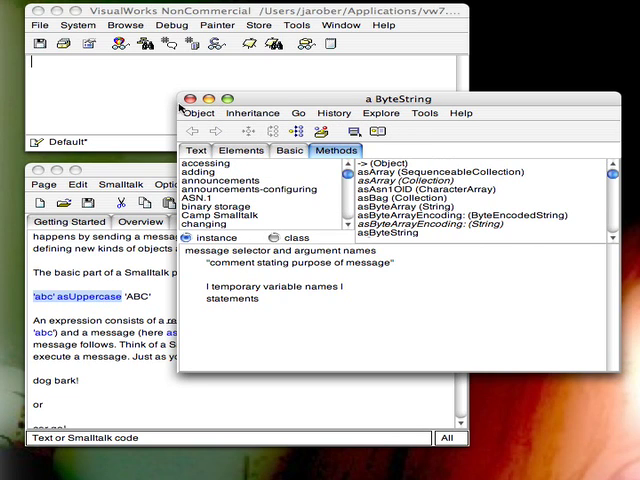
left_click(184, 100)
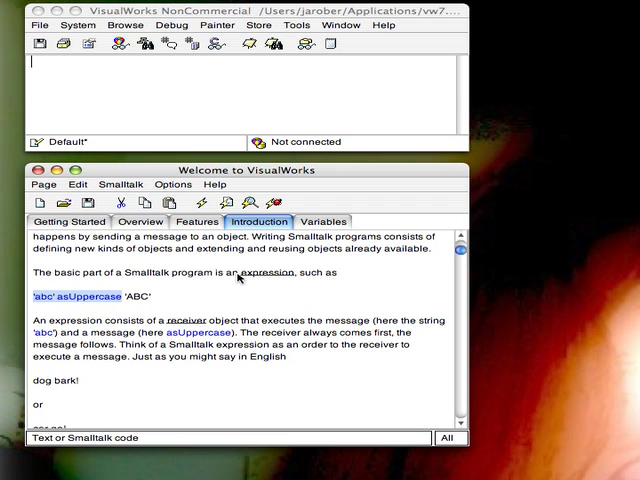
scroll("down", 3)
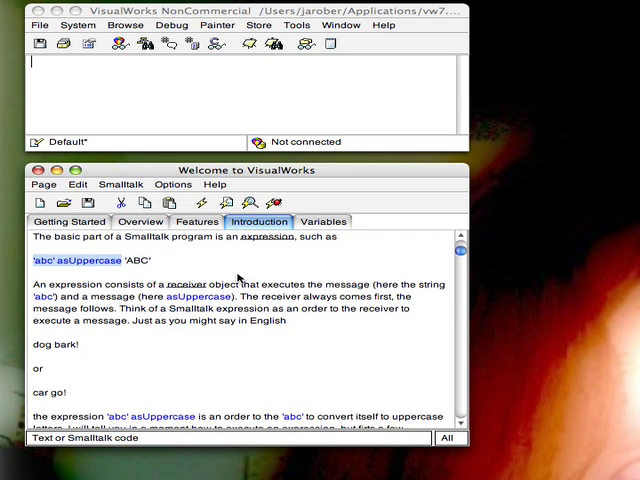
scroll("down", 3)
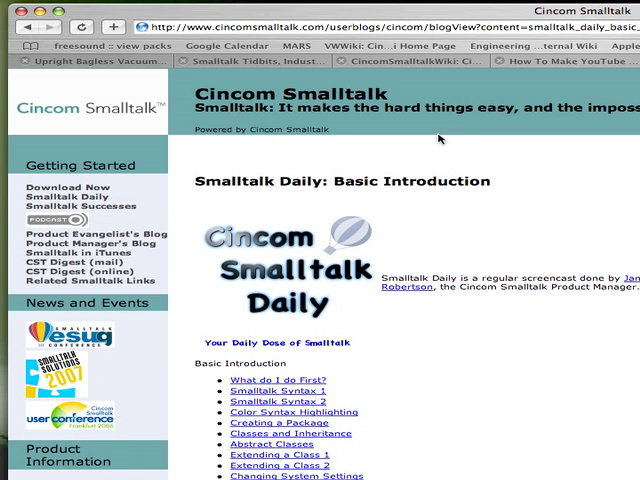
mouse_move(112, 76)
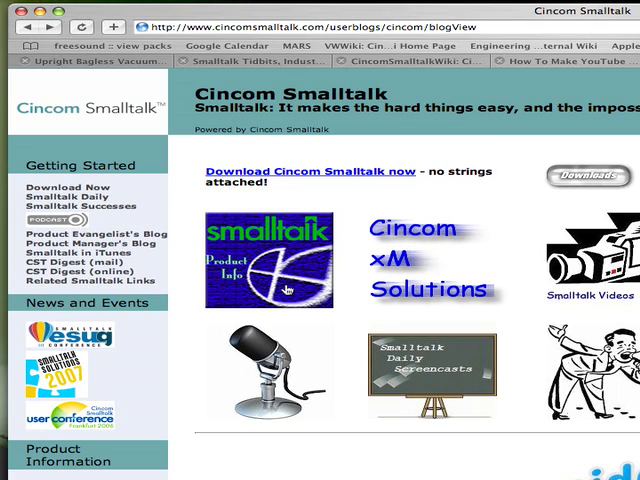
mouse_move(508, 380)
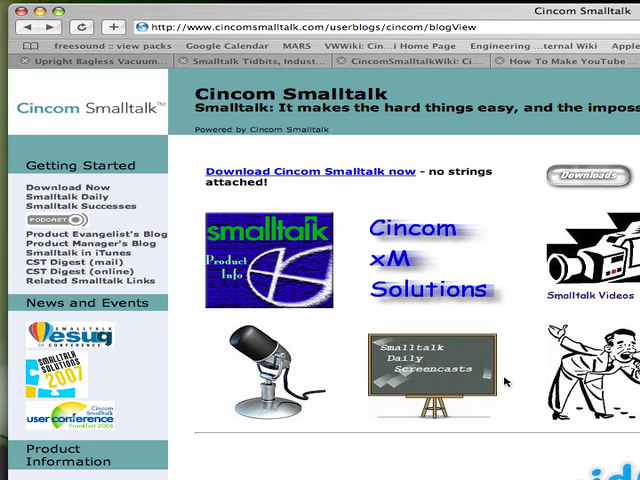